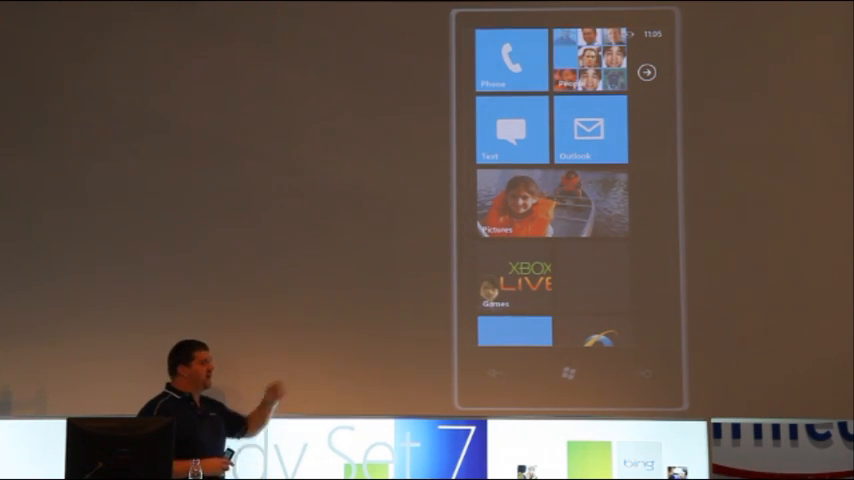
click(646, 73)
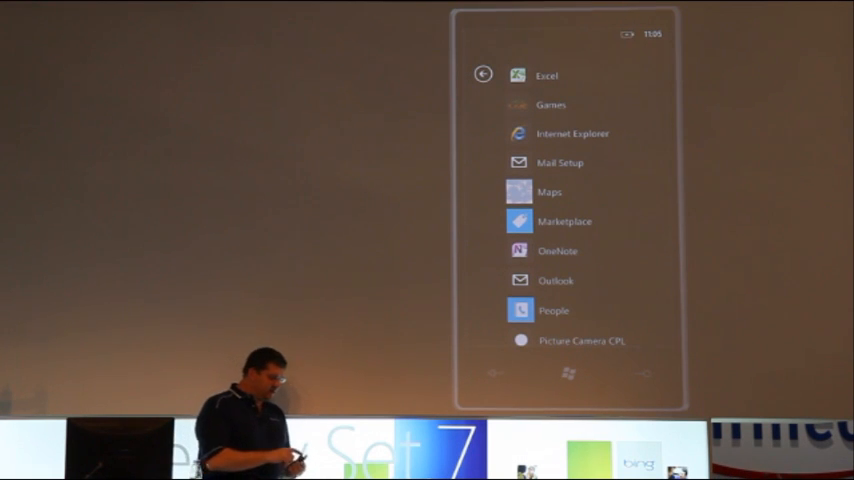
click(483, 73)
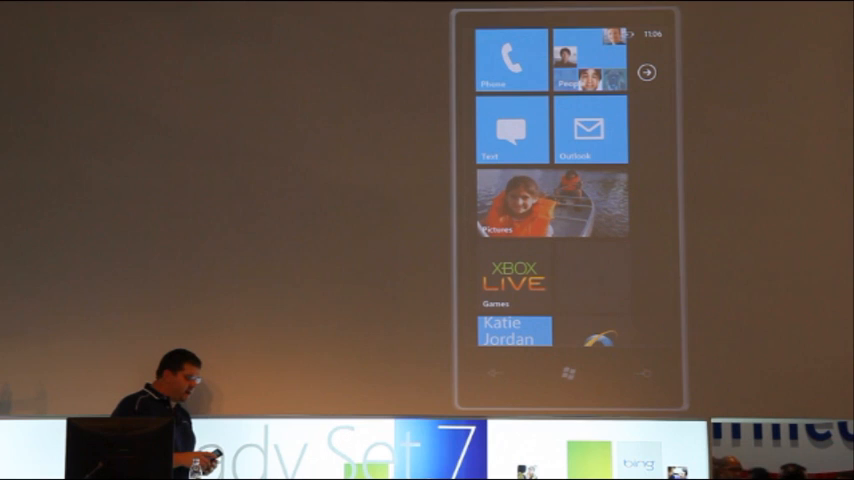
scroll(down, 3)
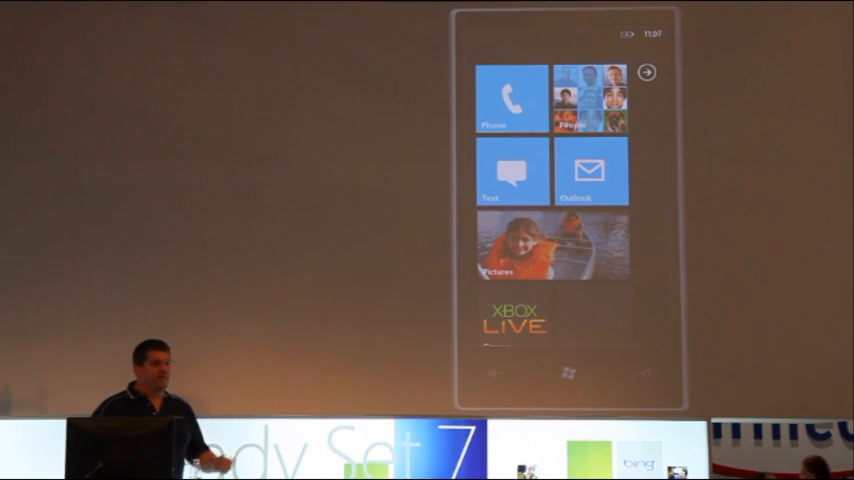
scroll(down, 3)
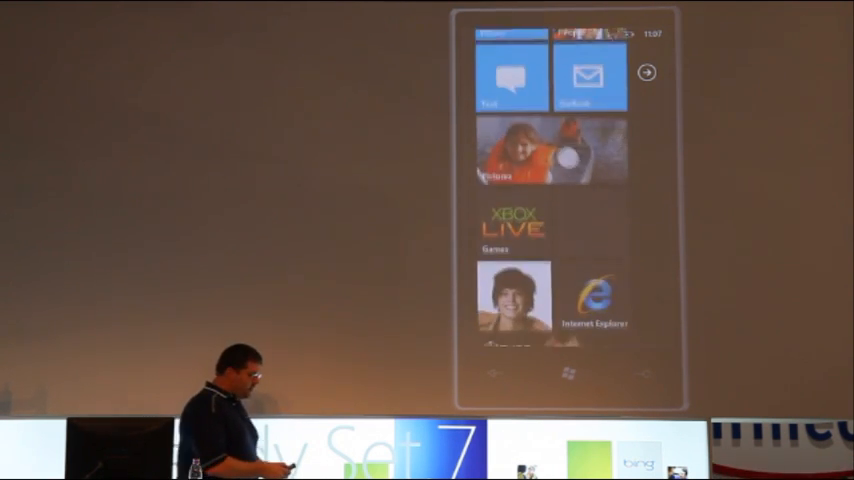